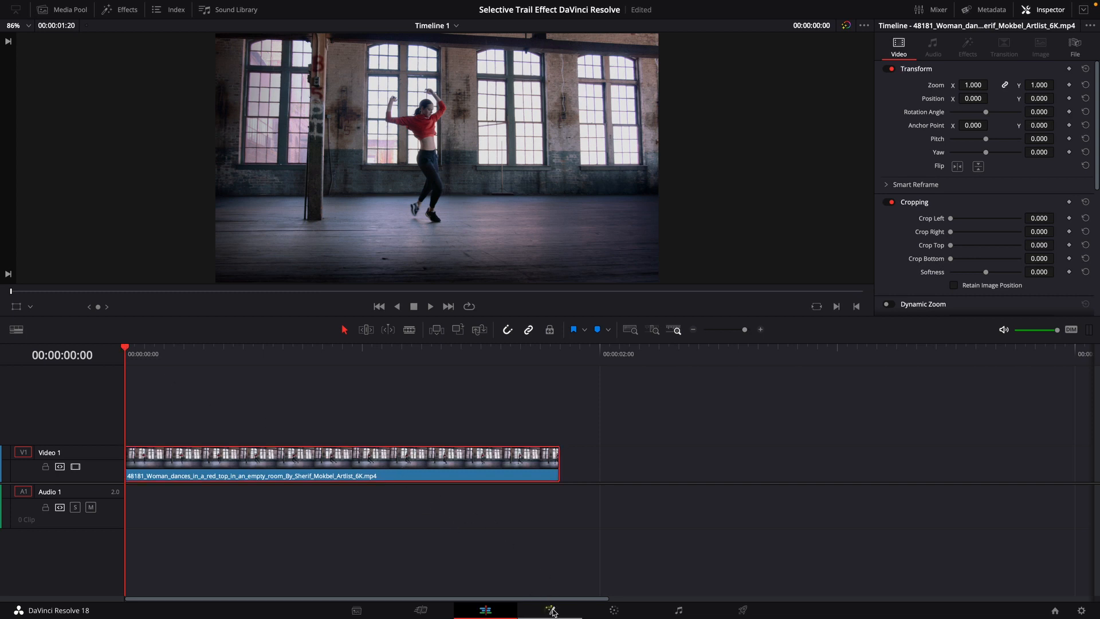
# Switch the dancer clip to the Fusion page for node compositing
pyautogui.click(550, 609)
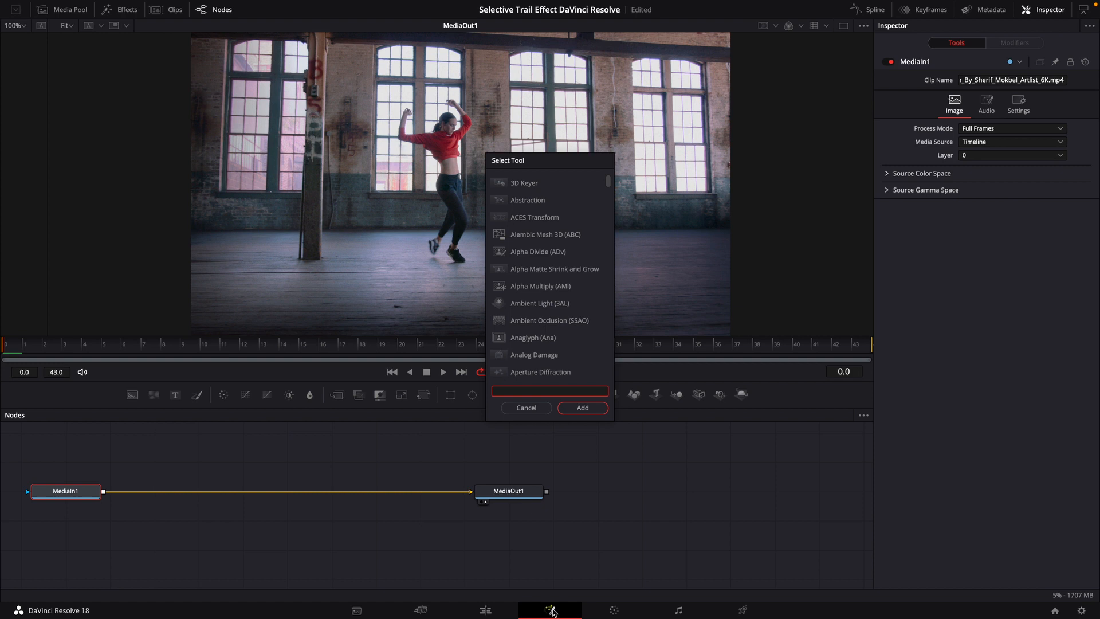
# Add a Merge node between MediaIn1 and MediaOut1
pyautogui.write('mer')
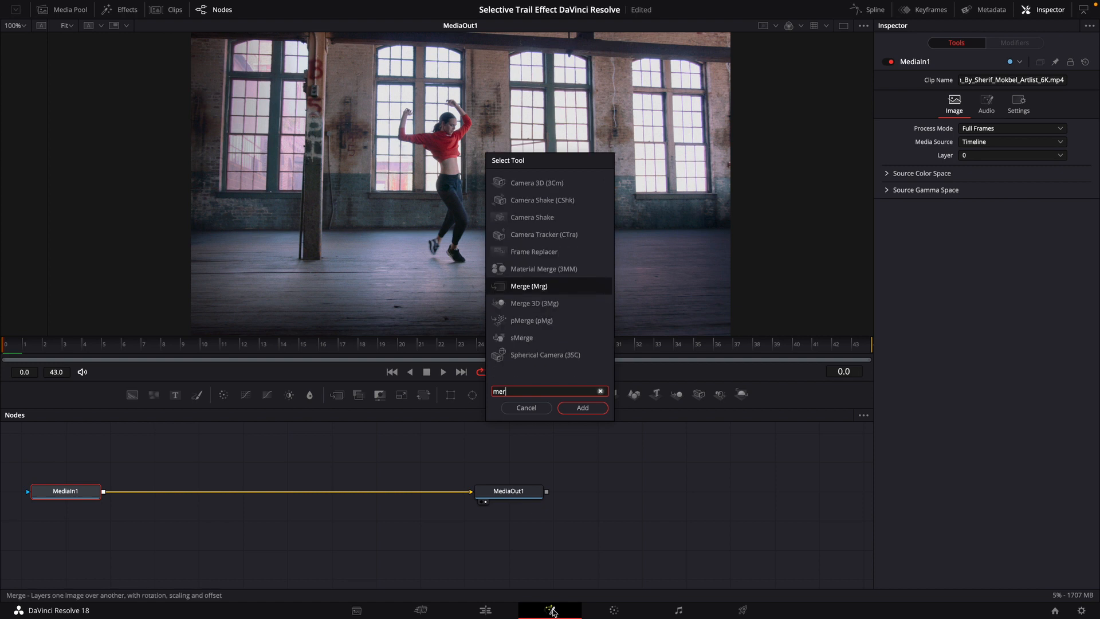
pyautogui.click(583, 408)
pyautogui.write('lum')
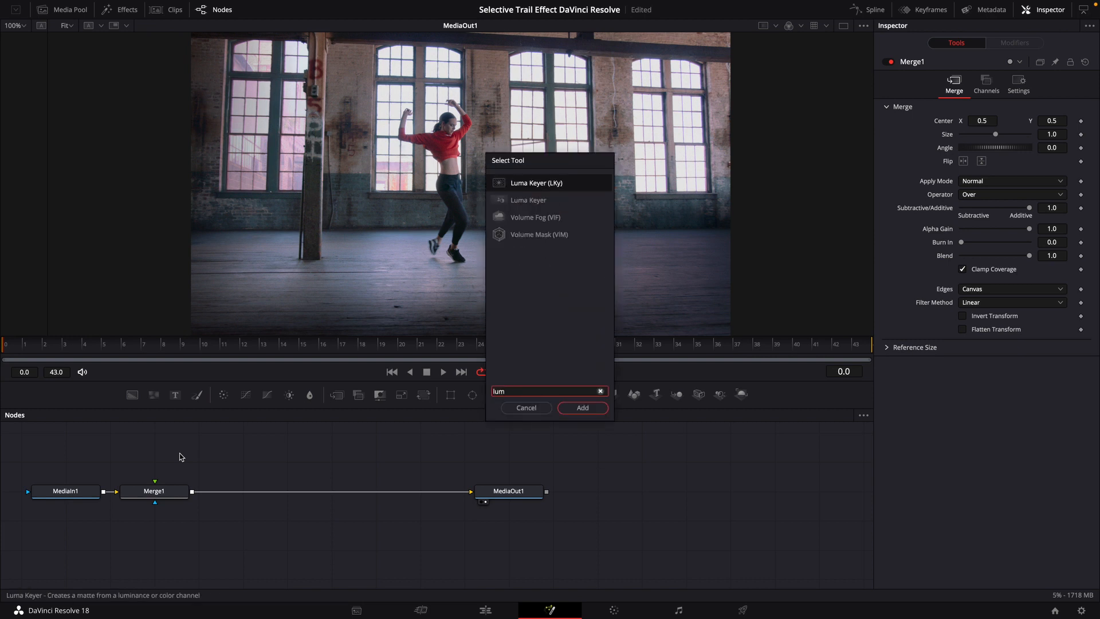
pyautogui.moveTo(562, 436)
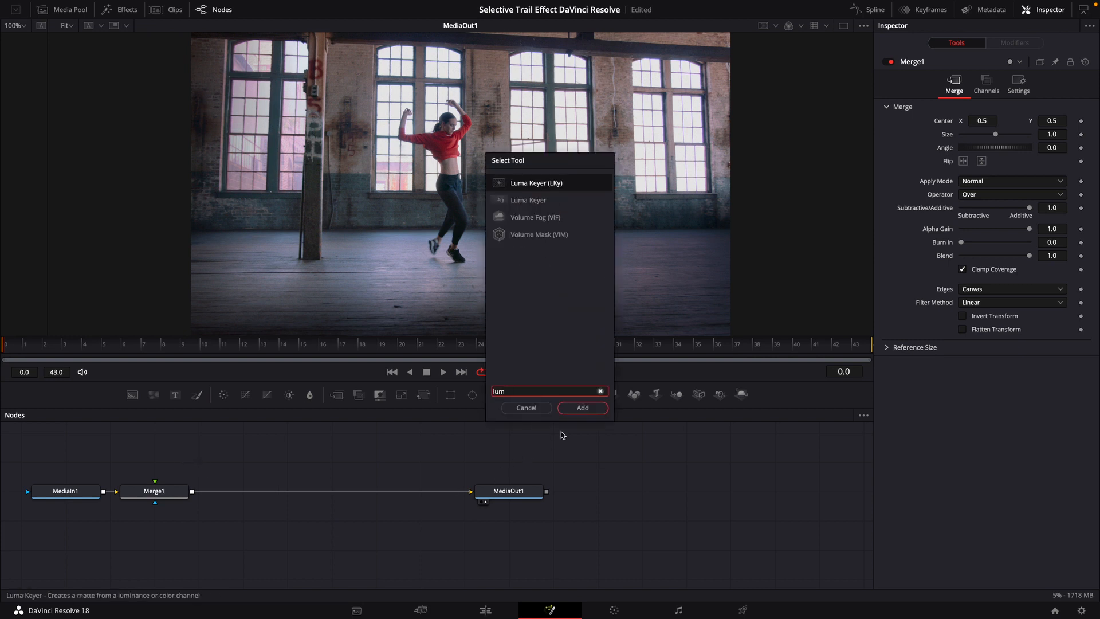
# Add a Luma Keyer fed by MediaIn1 with matte expand 0.1 and gamma 0.484
pyautogui.click(582, 408)
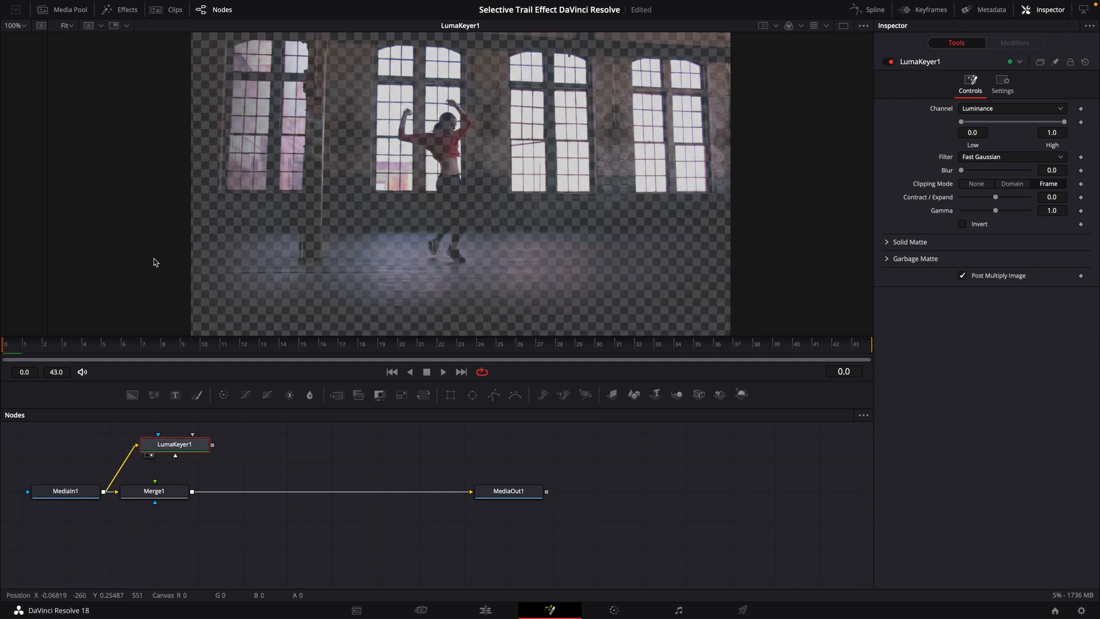
pyautogui.moveTo(961, 122); pyautogui.dragTo(987, 122)
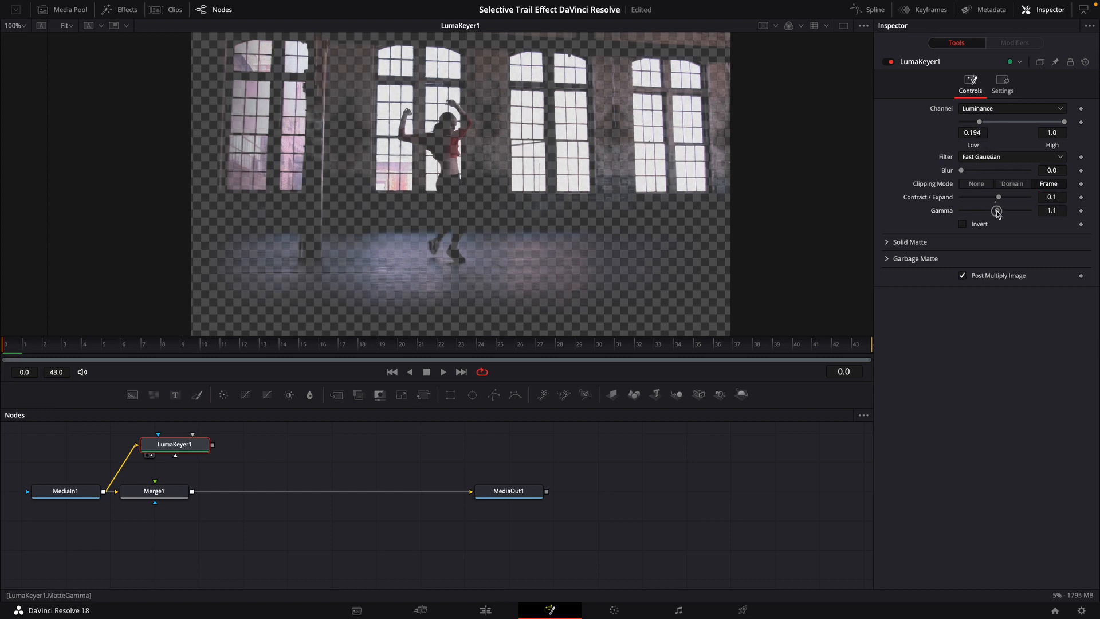
pyautogui.moveTo(996, 213); pyautogui.dragTo(968, 213)
pyautogui.write('lu')
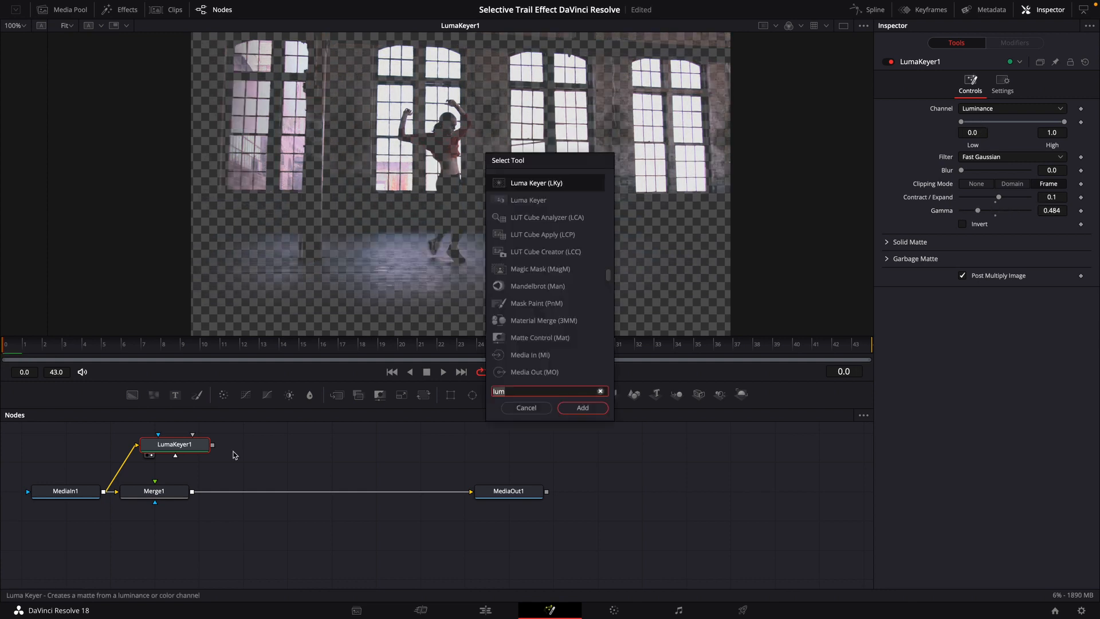
# Add Motion Trails after the keyer with trail length 15 and reveal its move settings
pyautogui.write('motio')
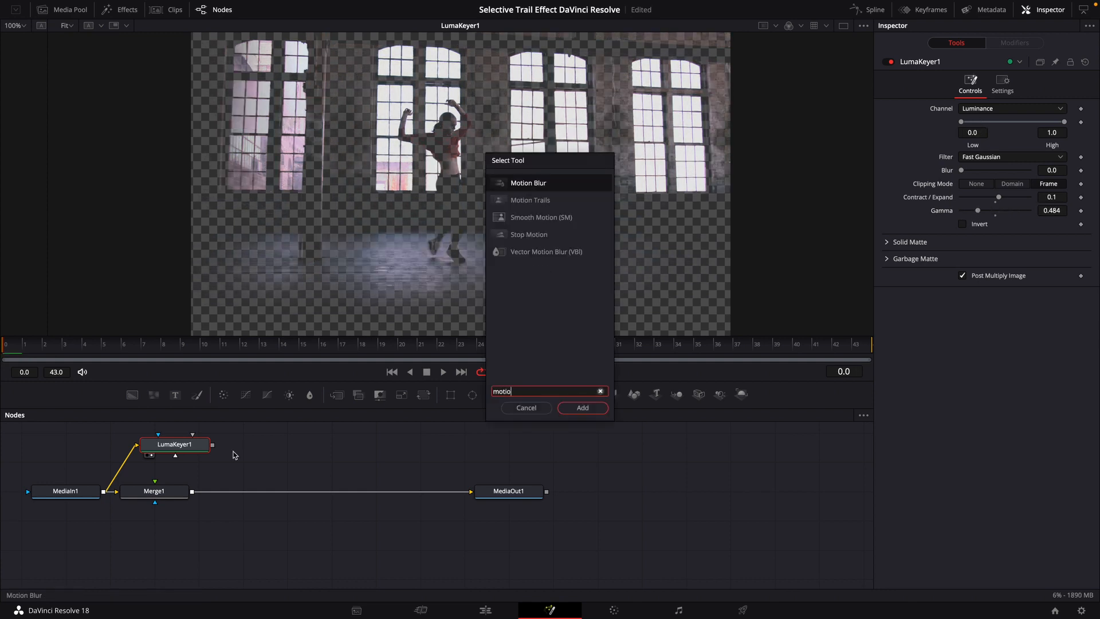
pyautogui.click(582, 408)
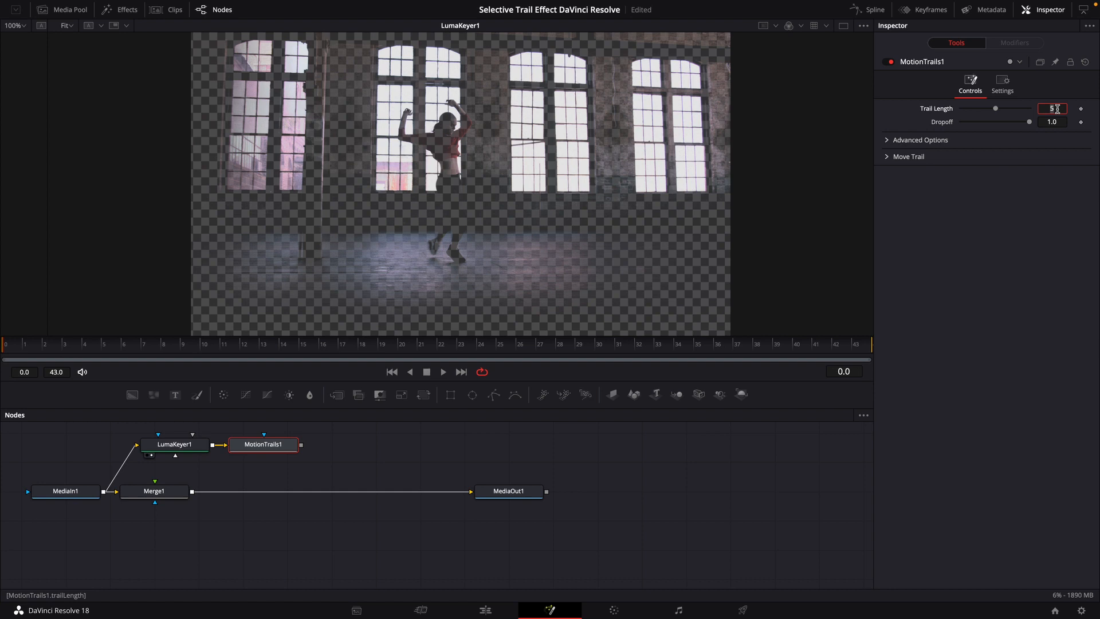
pyautogui.write('15')
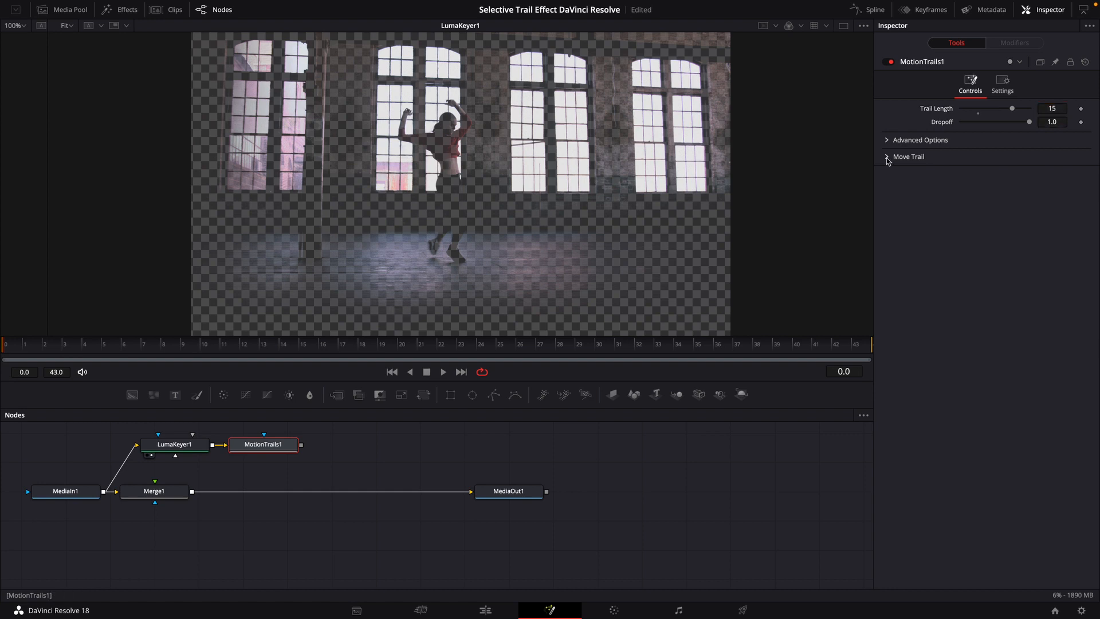
pyautogui.click(887, 156)
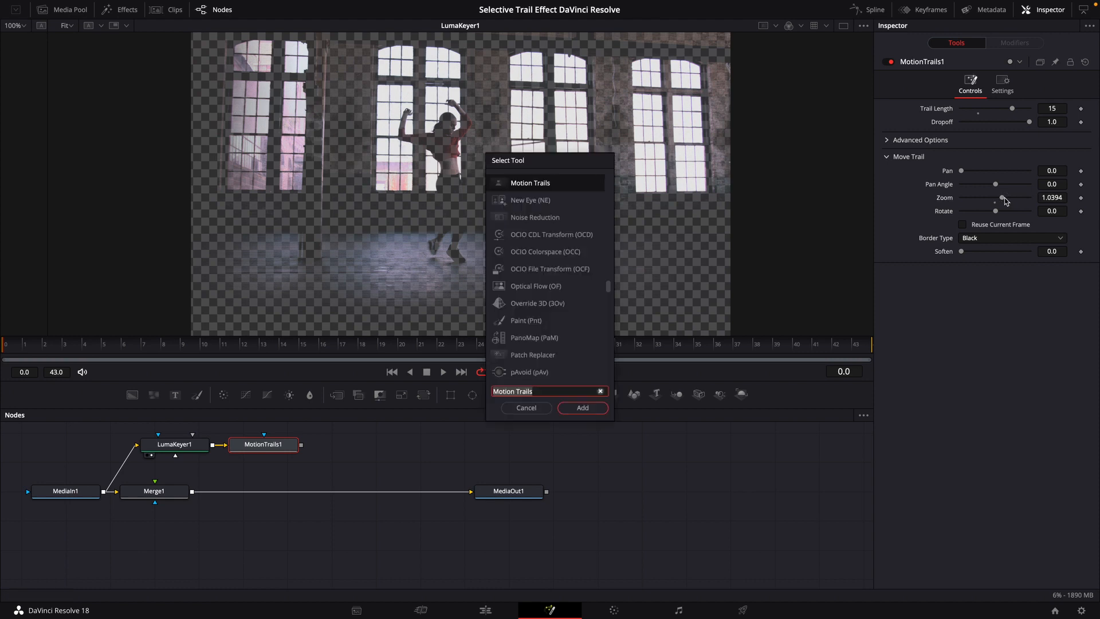
# Add a Glow after Motion Trails with shine threshold 0 and spread 0.094
pyautogui.write('glow')
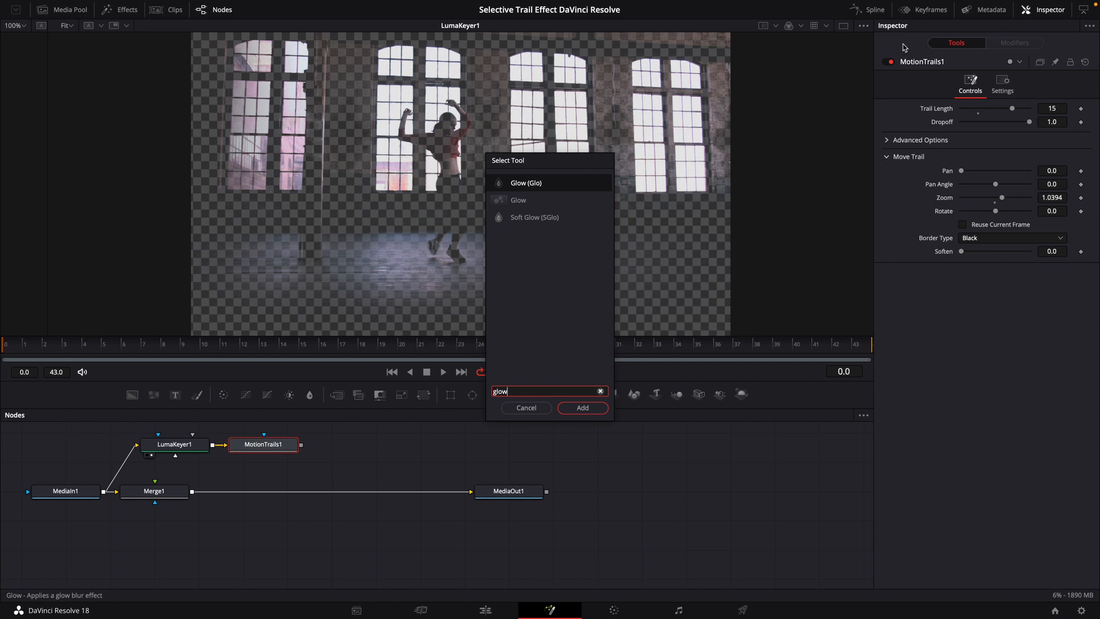
pyautogui.click(518, 199)
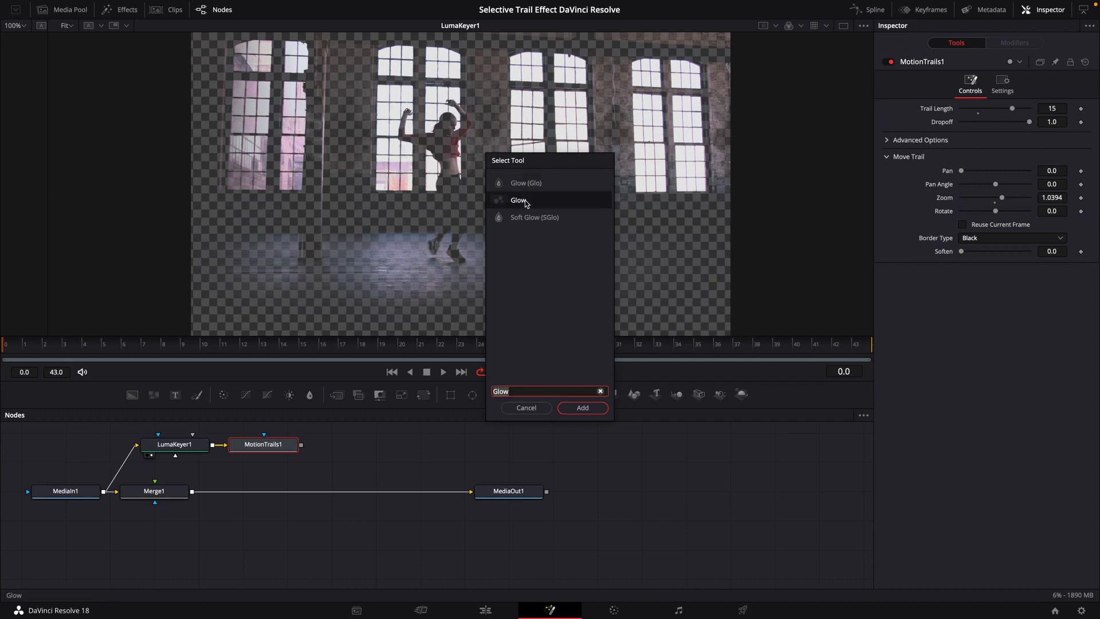
pyautogui.click(582, 408)
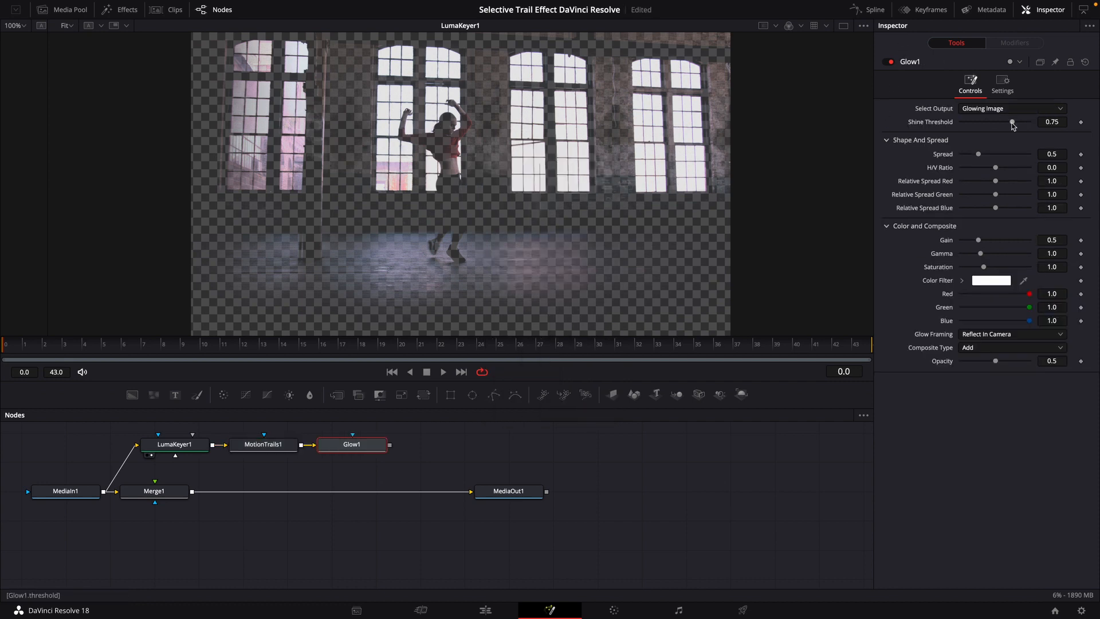
pyautogui.moveTo(1011, 122); pyautogui.dragTo(961, 122)
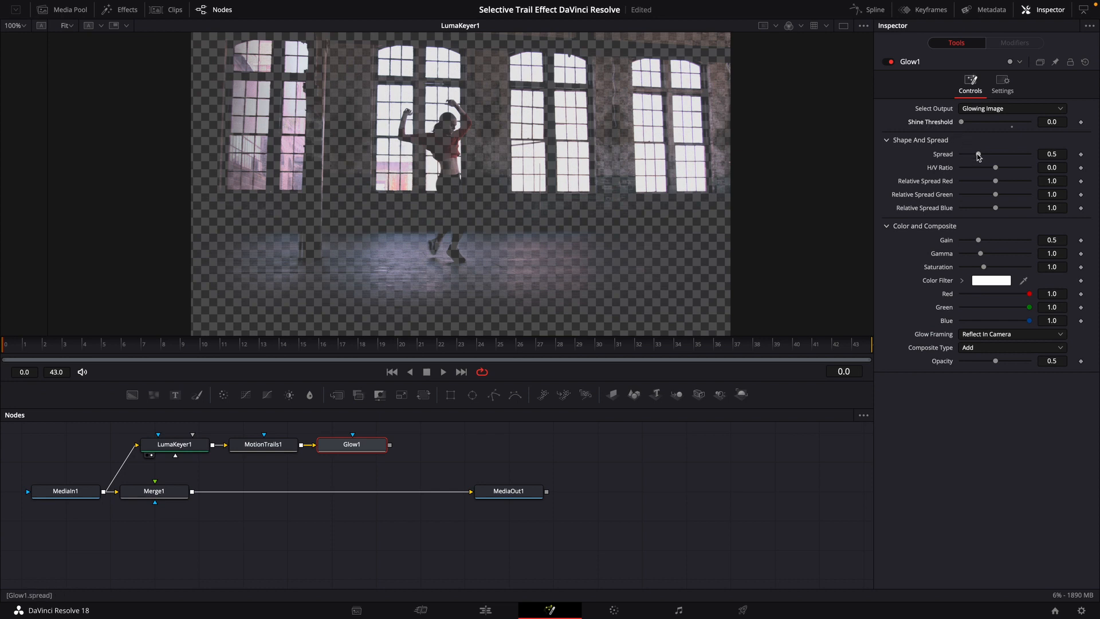
pyautogui.moveTo(1014, 153); pyautogui.dragTo(968, 154)
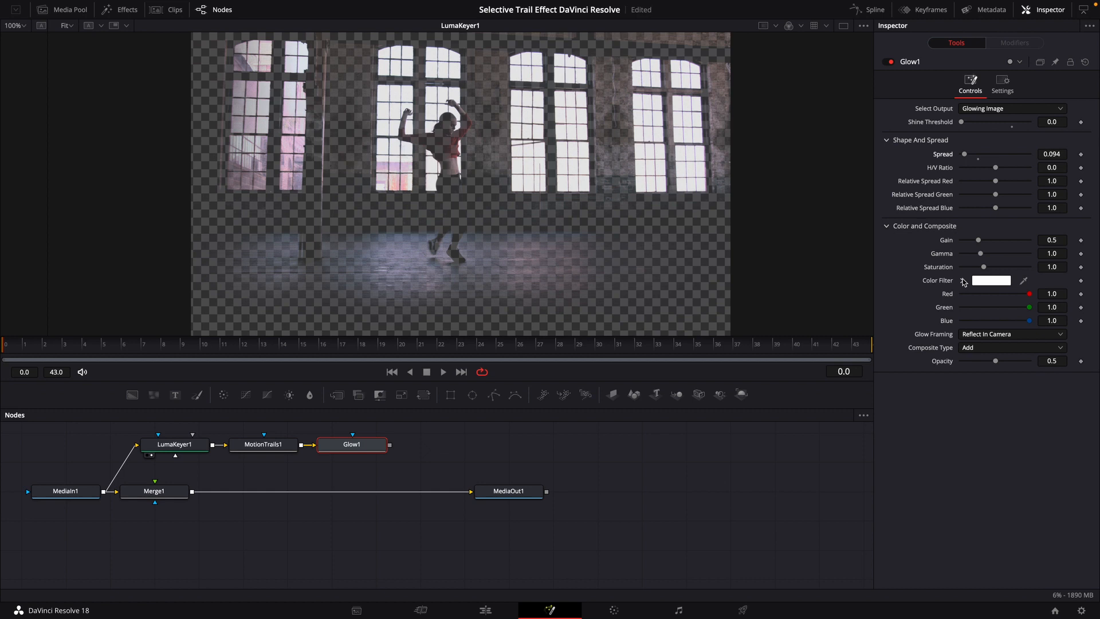
# Tint the glow cyan-blue and drive its Gain with a Shake modifier
pyautogui.click(991, 280)
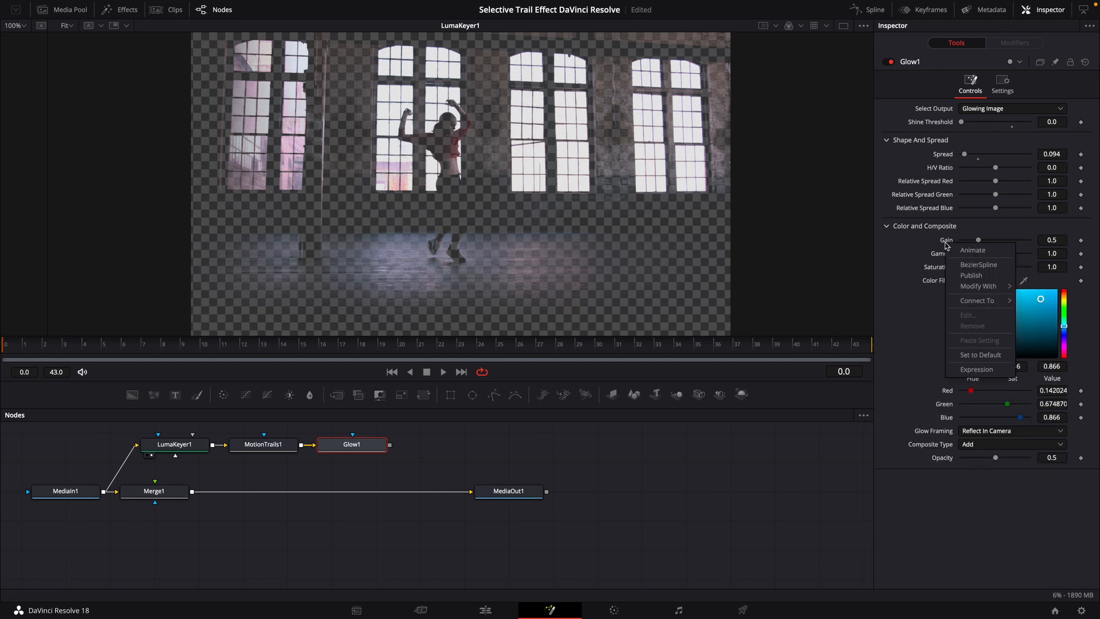
pyautogui.moveTo(979, 287)
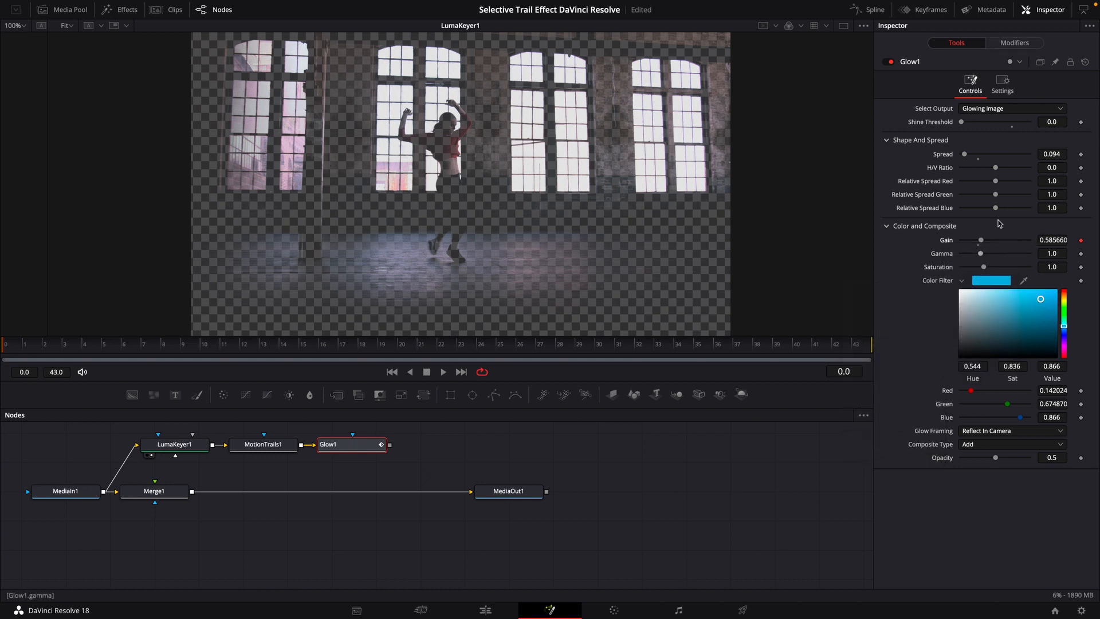
pyautogui.click(1015, 42)
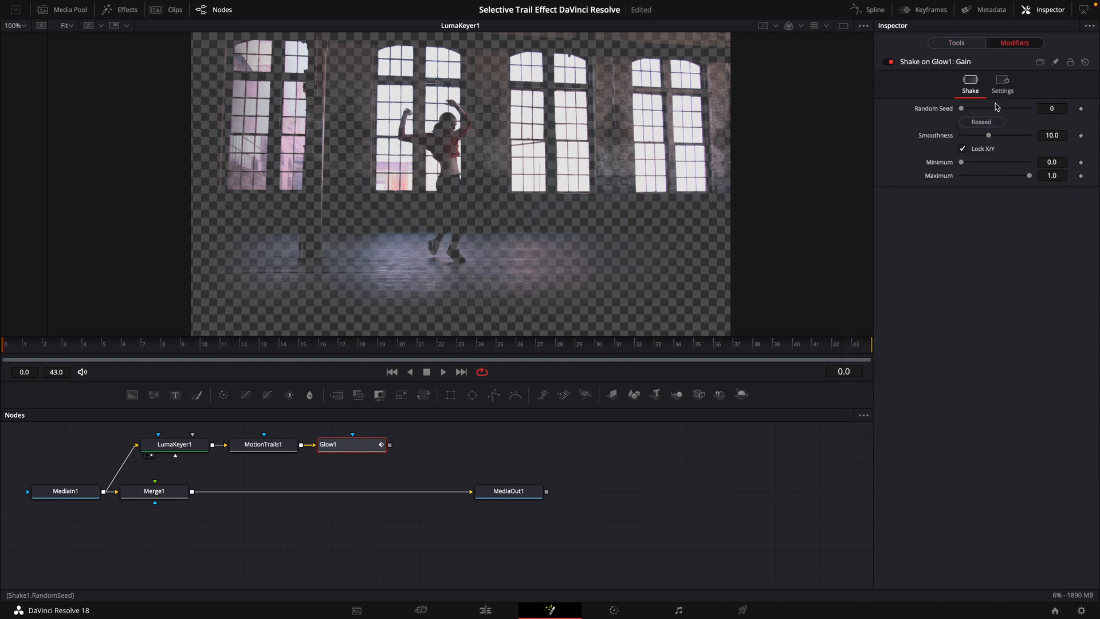
# Lower the gain shake's smoothness to 2.36 and start editing its minimum
pyautogui.moveTo(1013, 135); pyautogui.dragTo(968, 135)
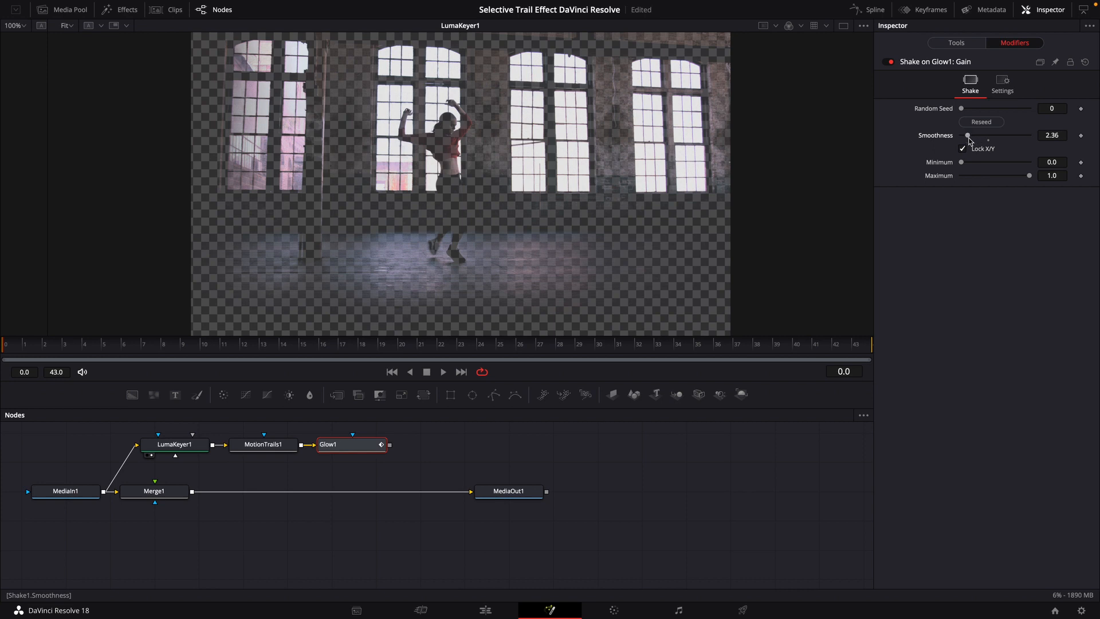
pyautogui.click(1052, 162)
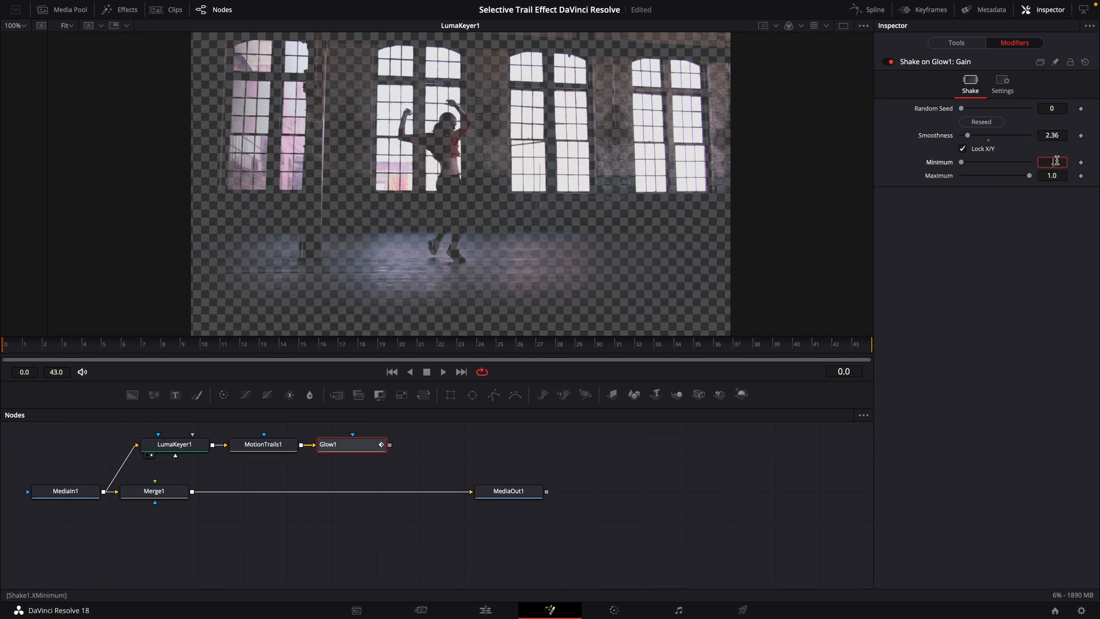